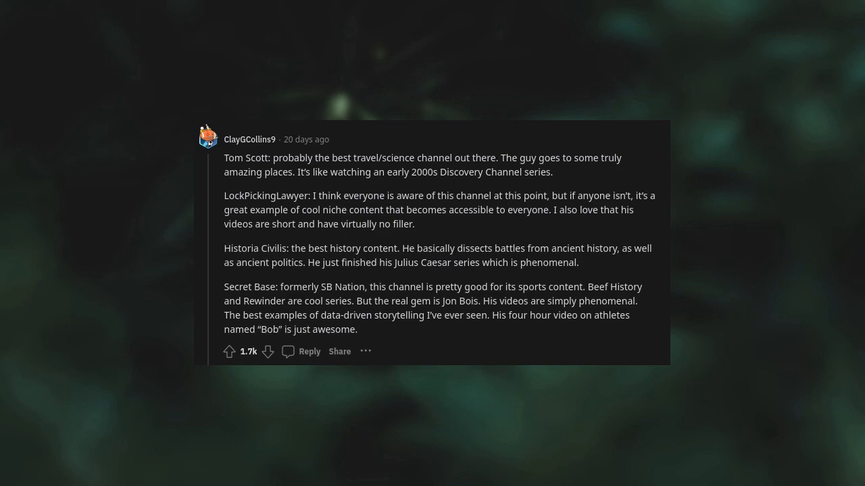
pyautogui.scroll(3)
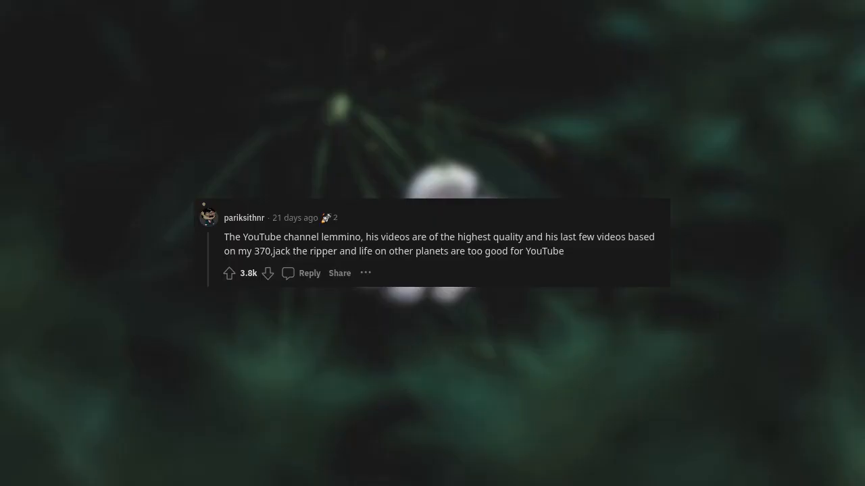